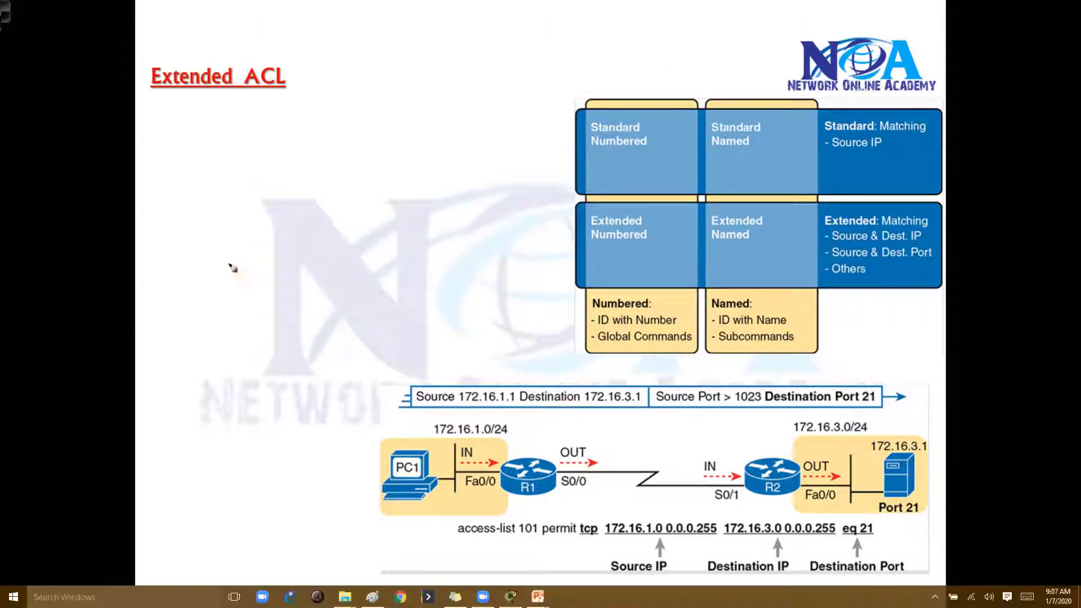
mouse_move(666, 226)
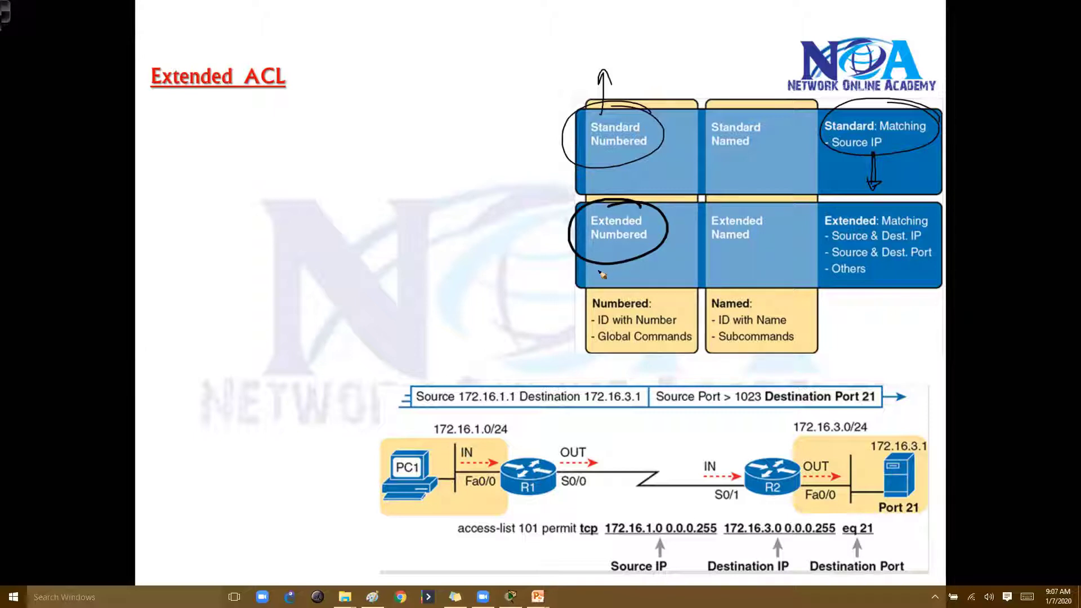
mouse_move(700, 321)
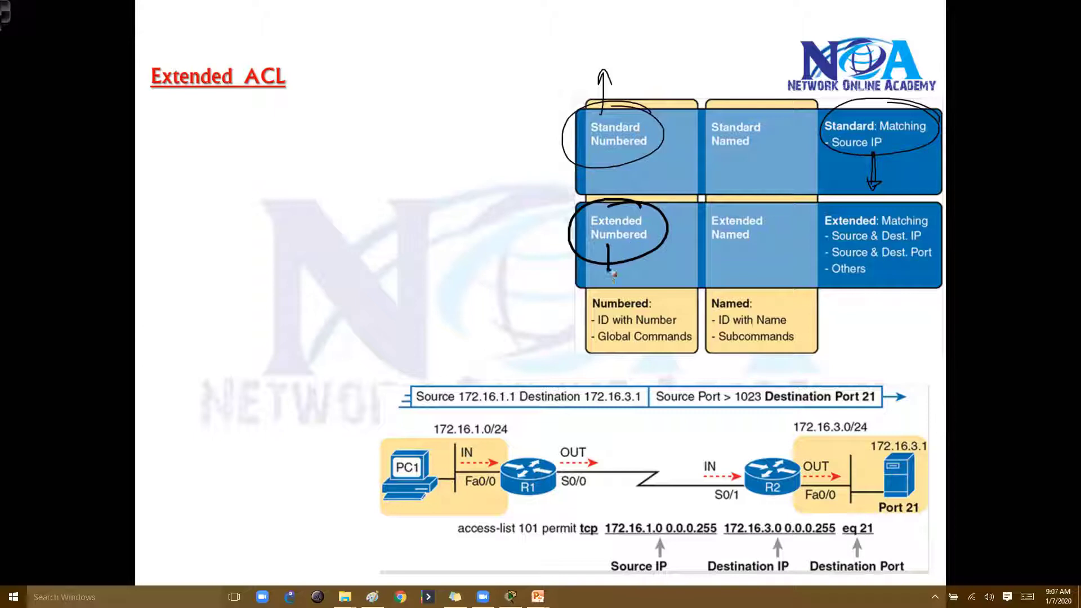
Draw an ink arrow down from the Extended Numbered box in the ACL table
drag(610, 276, 702, 283)
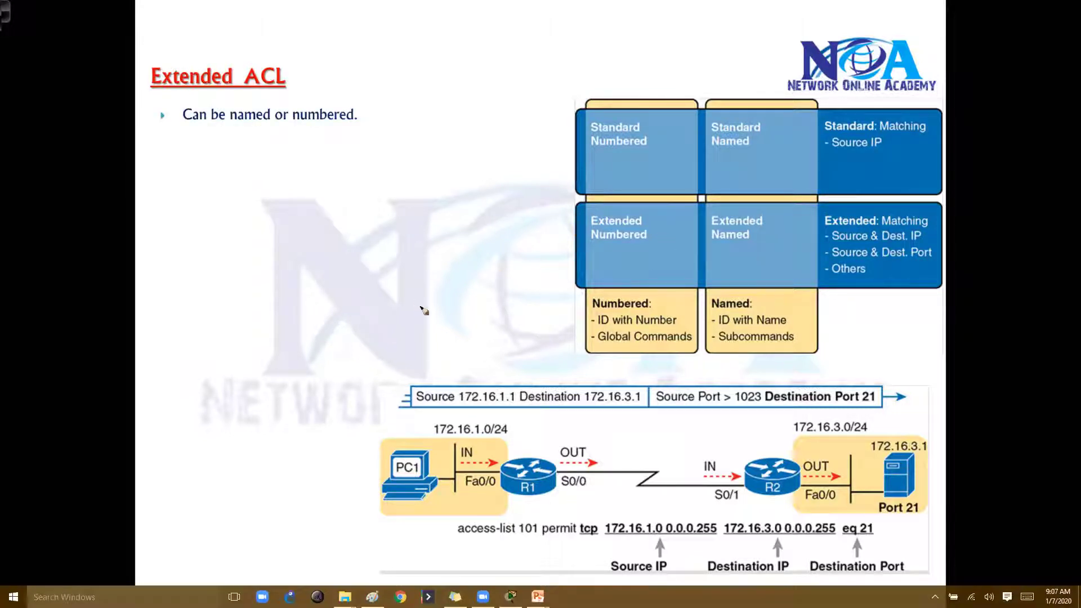
mouse_move(545, 520)
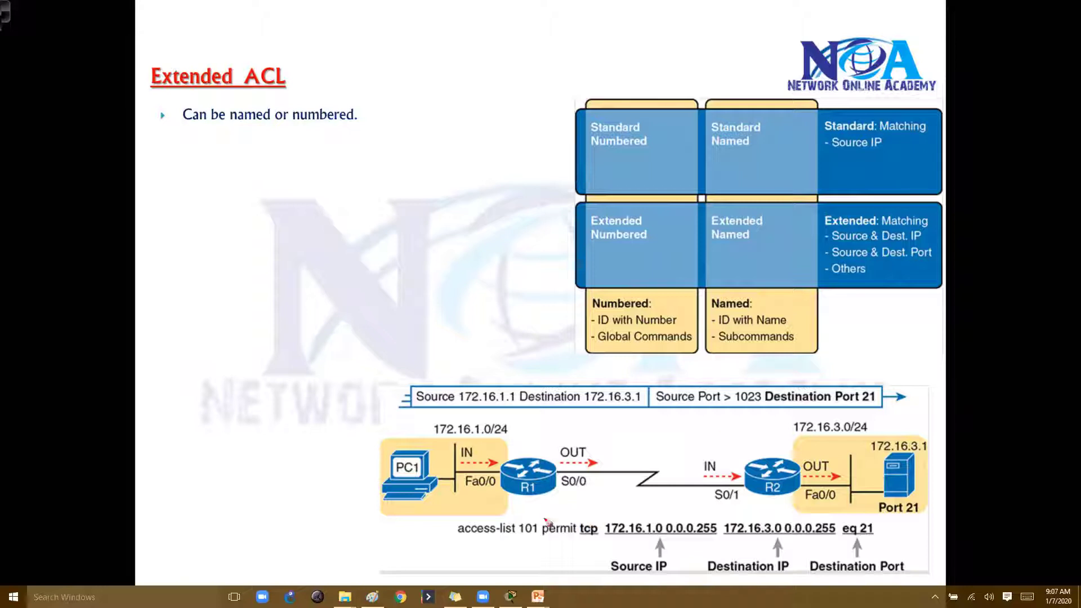
Circle the list number 101 in the command and underline source IP in the bullet
drag(527, 527, 527, 406)
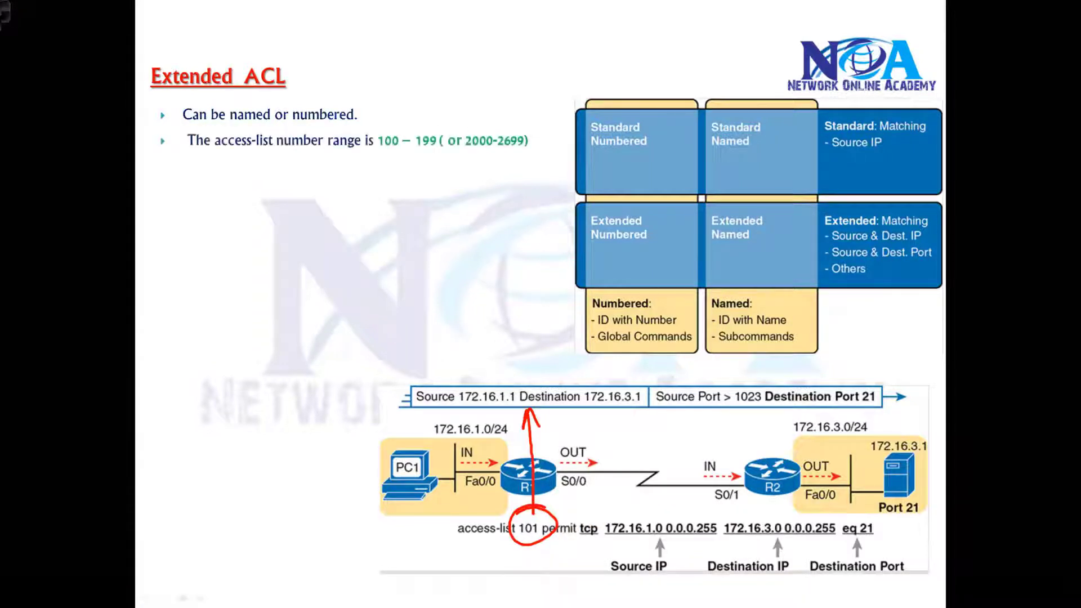
drag(372, 128, 438, 153)
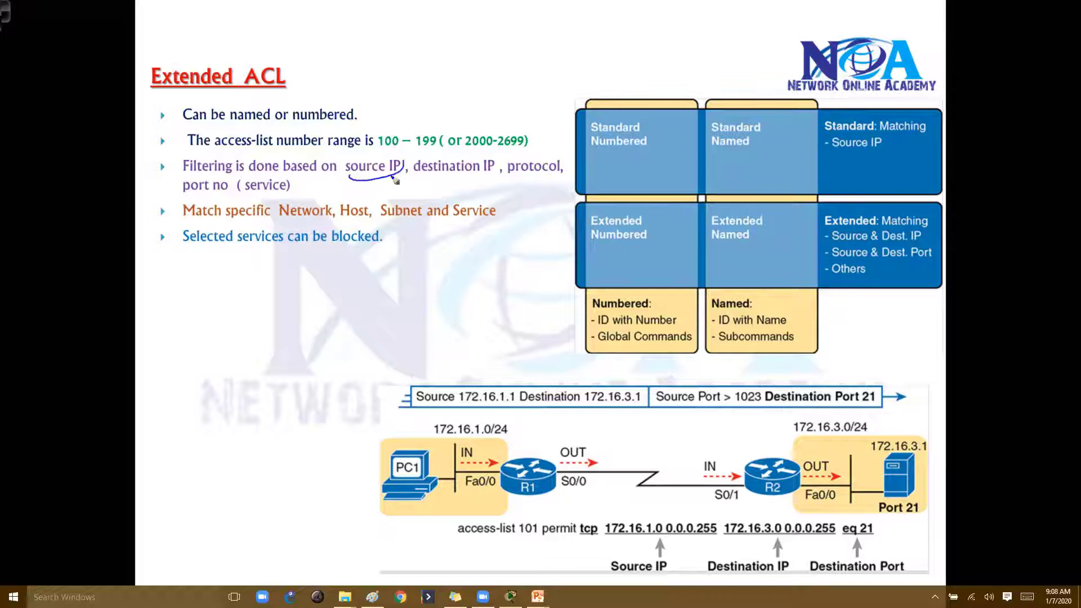
Circle destination IP and Network, box the command's source address, then mark the match terms
drag(410, 165, 497, 179)
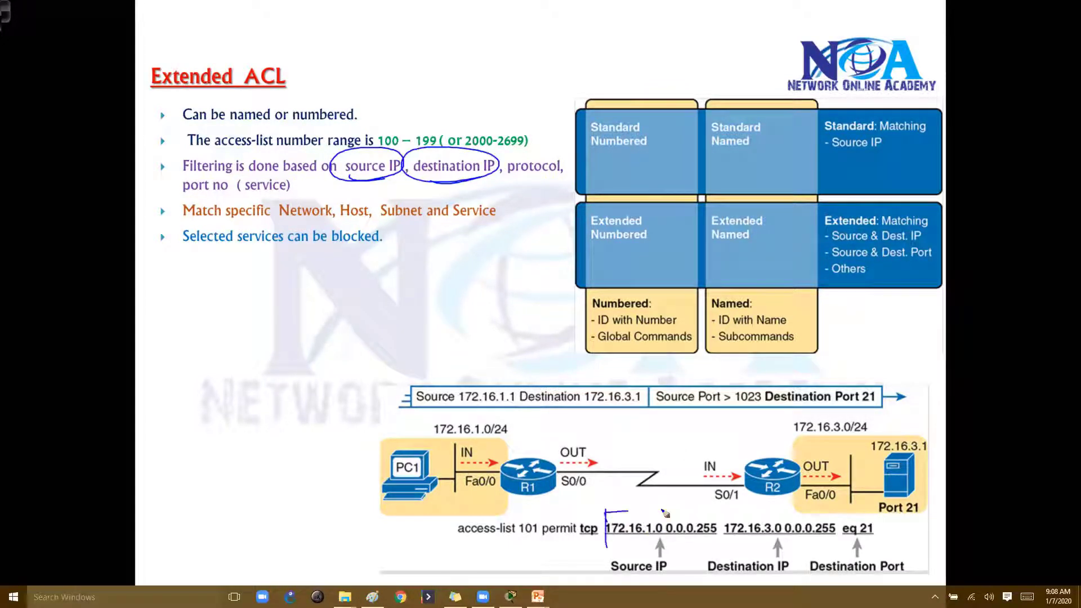
drag(604, 513, 714, 542)
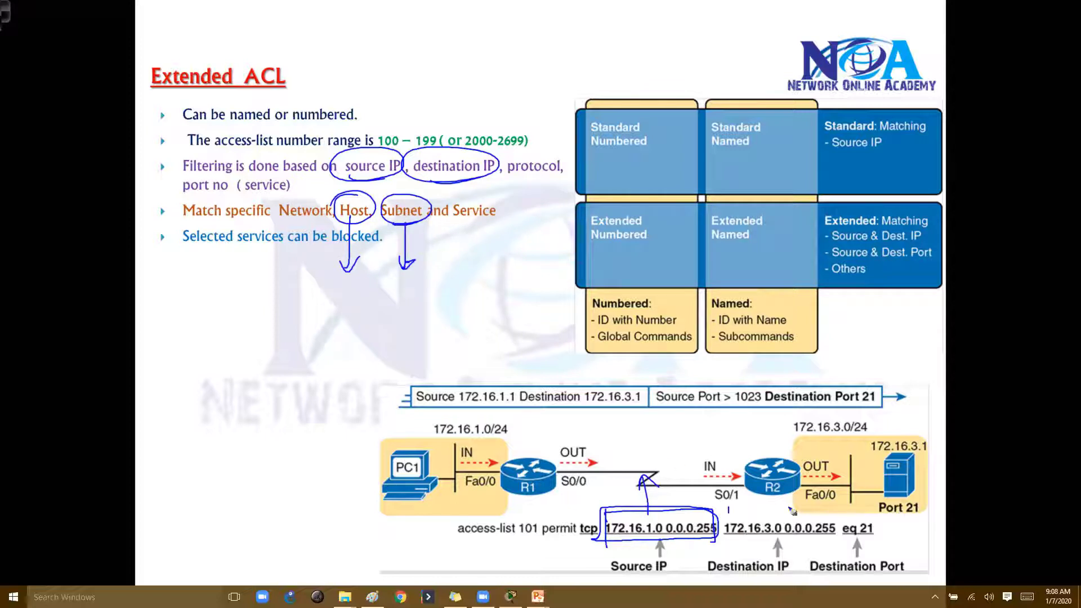
drag(727, 514, 834, 533)
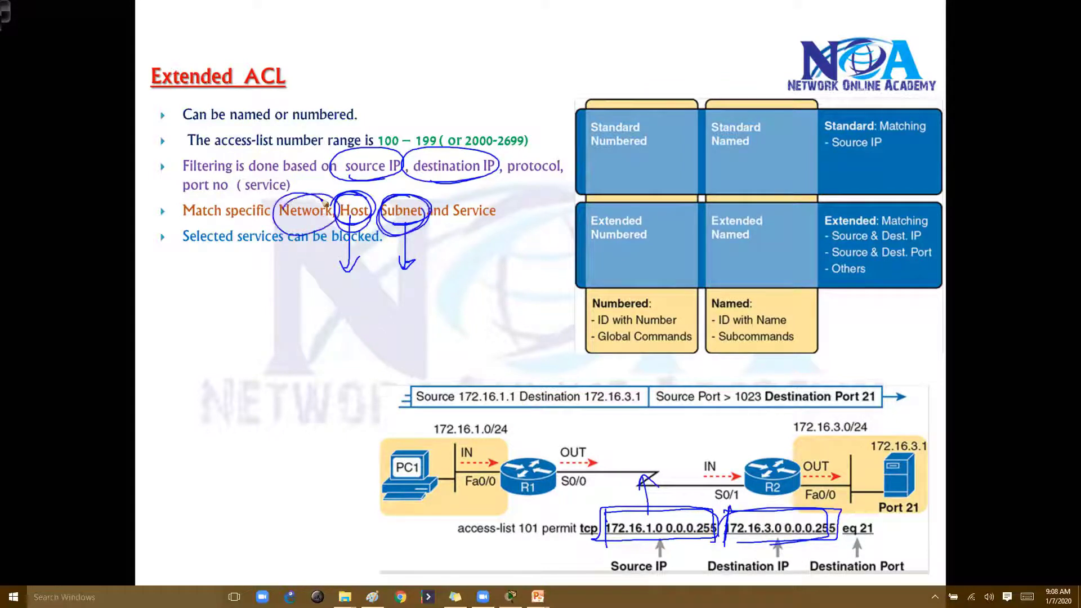
drag(331, 227, 311, 293)
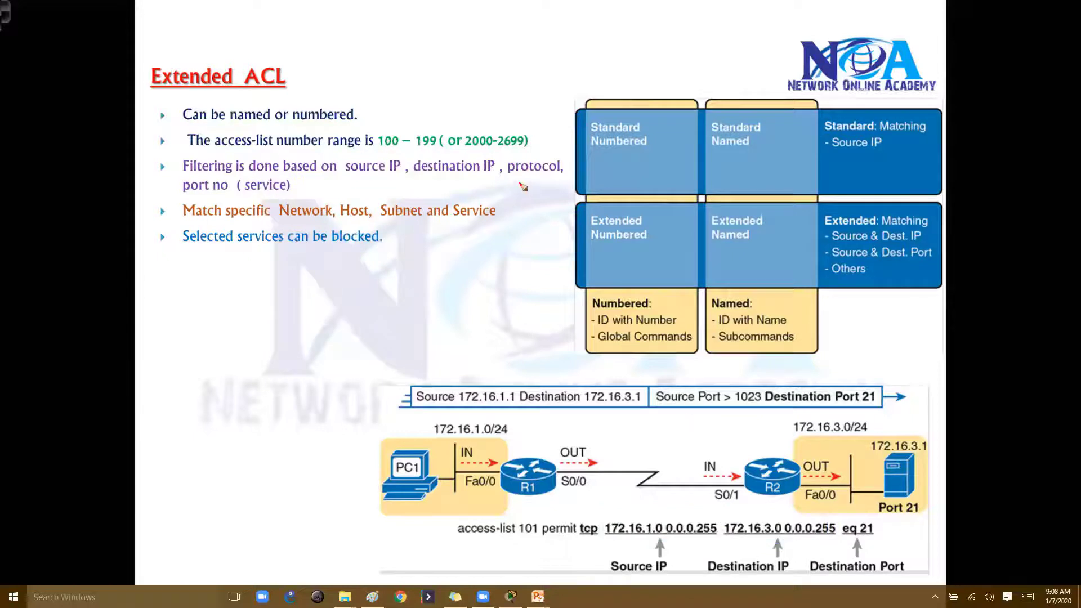
Circle protocol, write TCP/UDP/ICMP above the traffic bar, and note FTP beside eq 21
drag(503, 169, 565, 175)
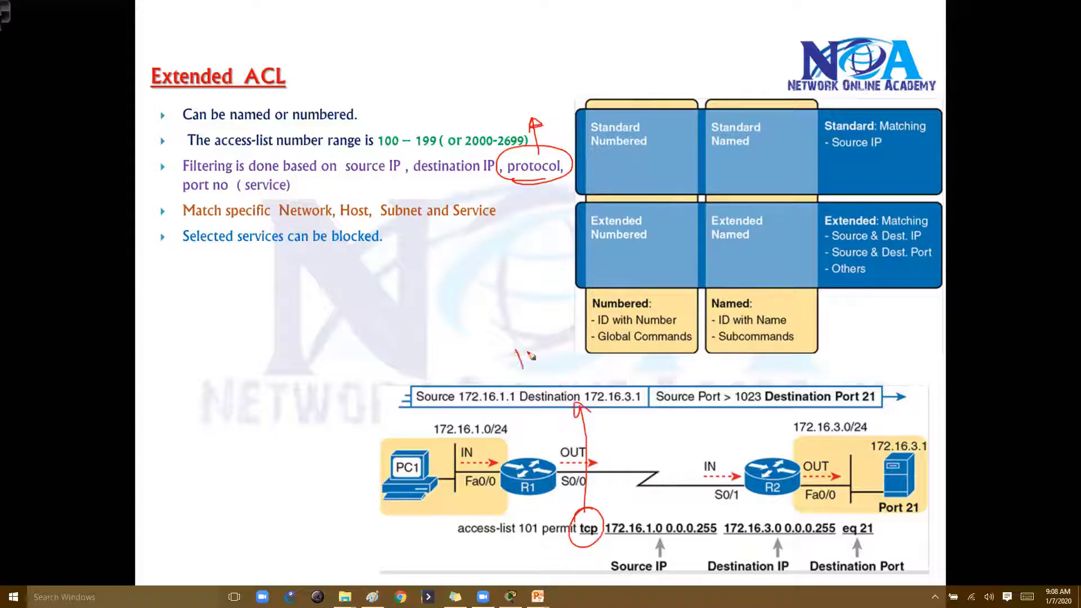
drag(507, 358, 600, 358)
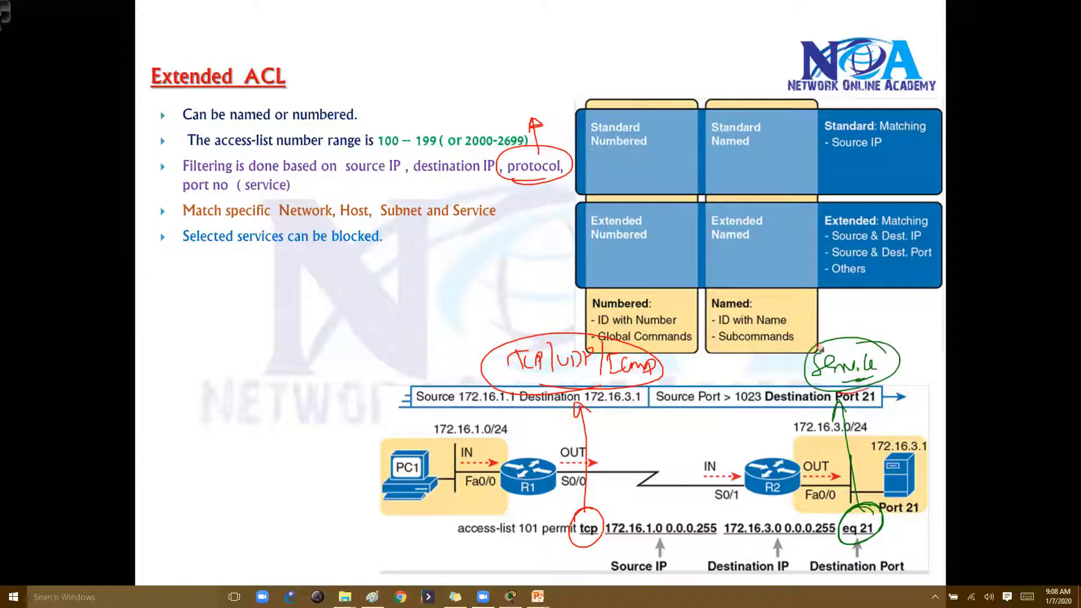
text(FTP)
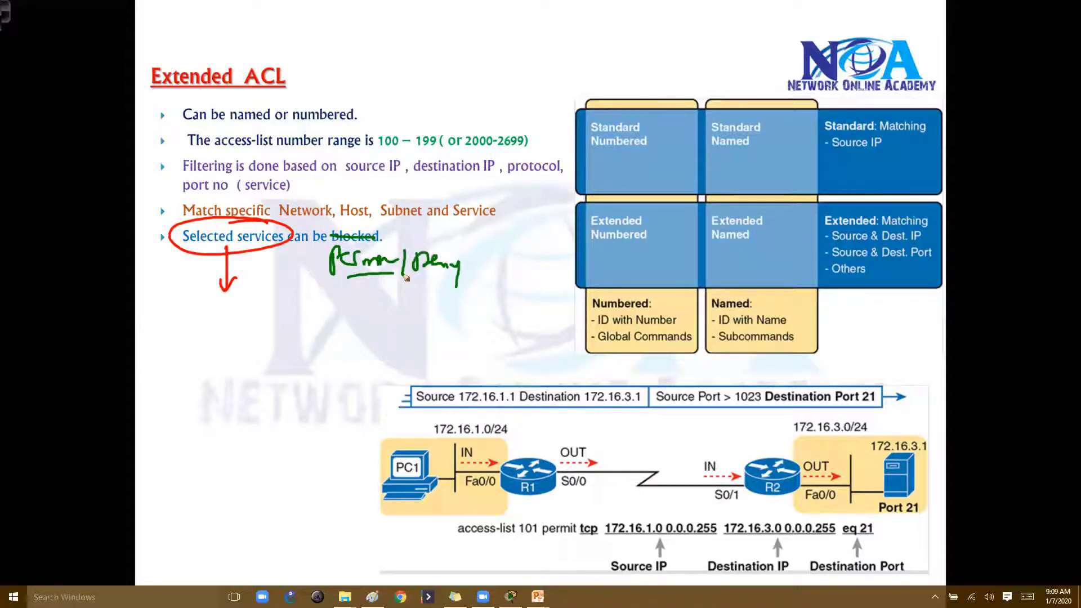
mouse_move(623, 496)
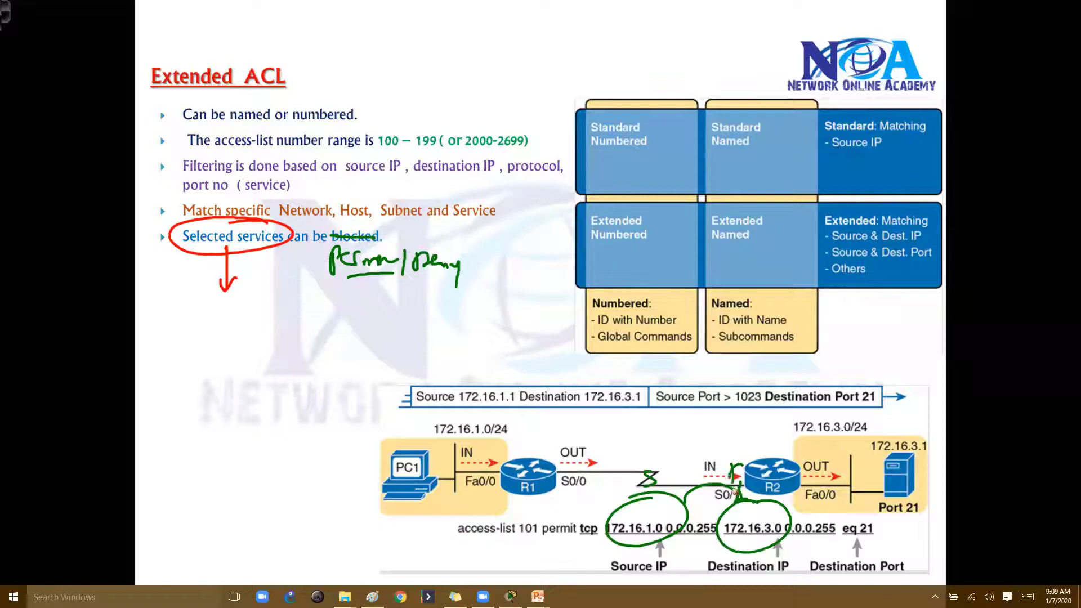
Circle eq 21 in the access-list command with green ink
drag(841, 483, 858, 524)
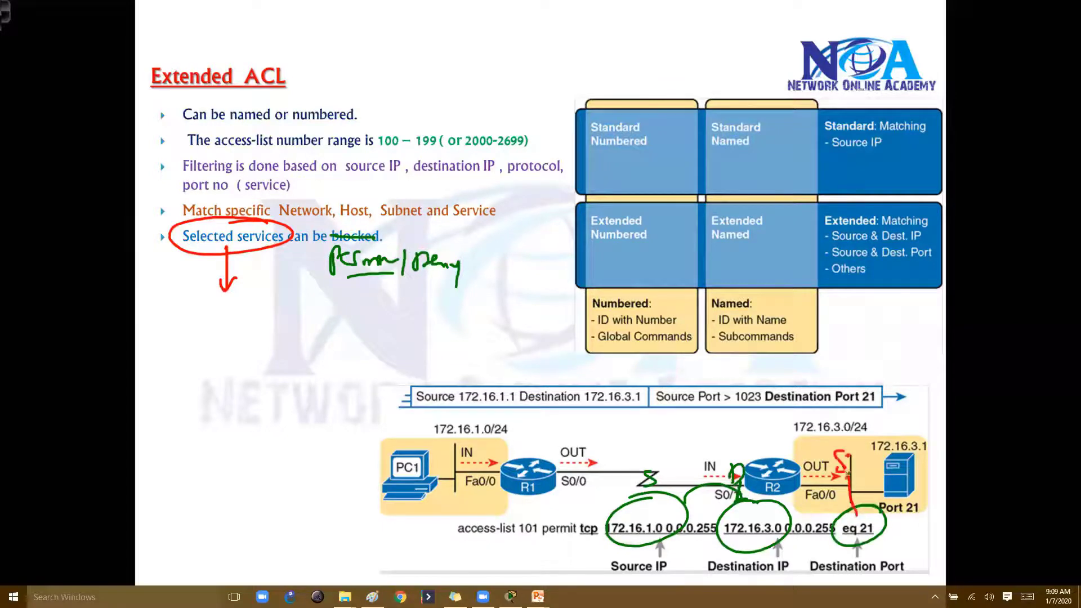
mouse_move(848, 458)
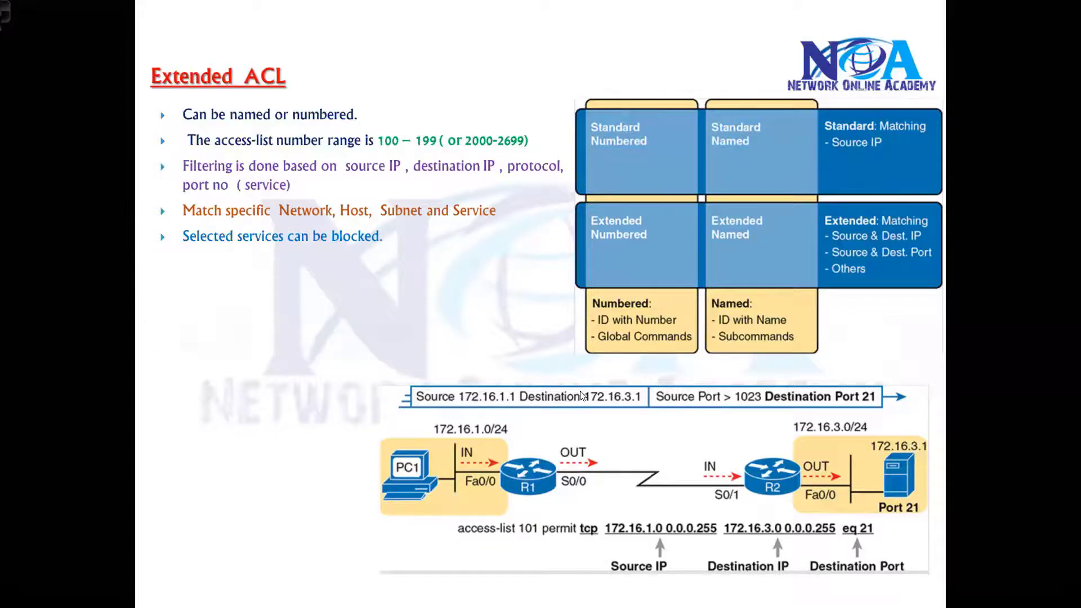
Reveal the IP header diagram and circle its Source and Destination IP Address fields
key(Right)
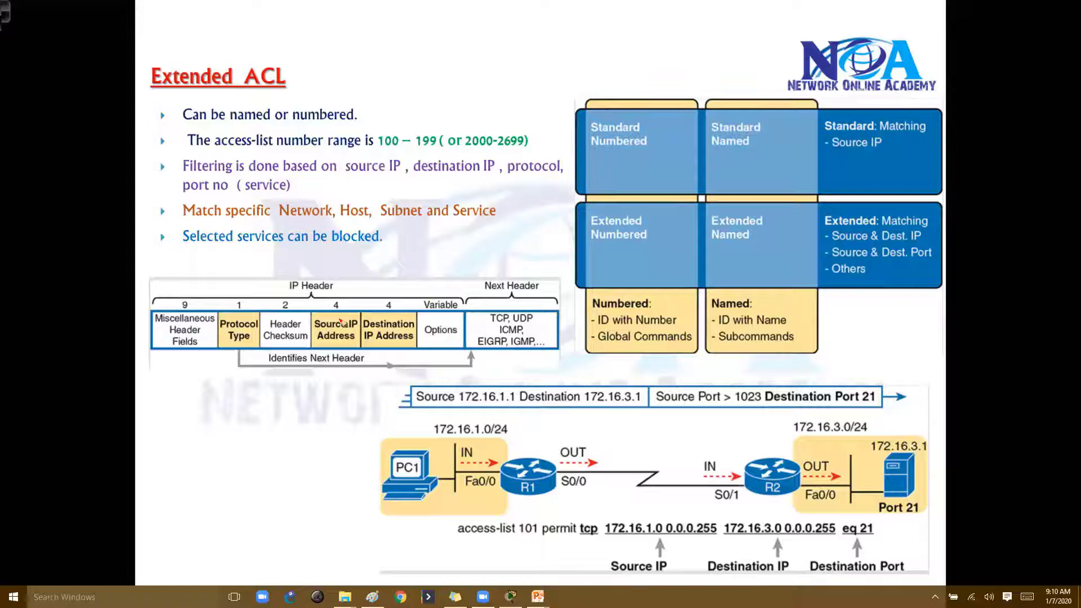
drag(318, 306, 362, 396)
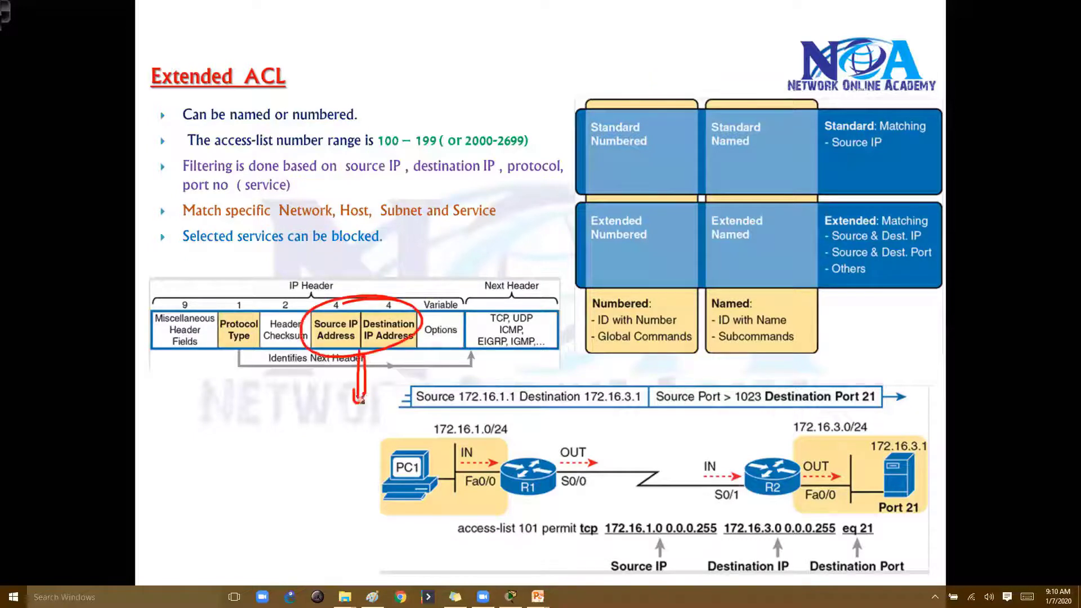